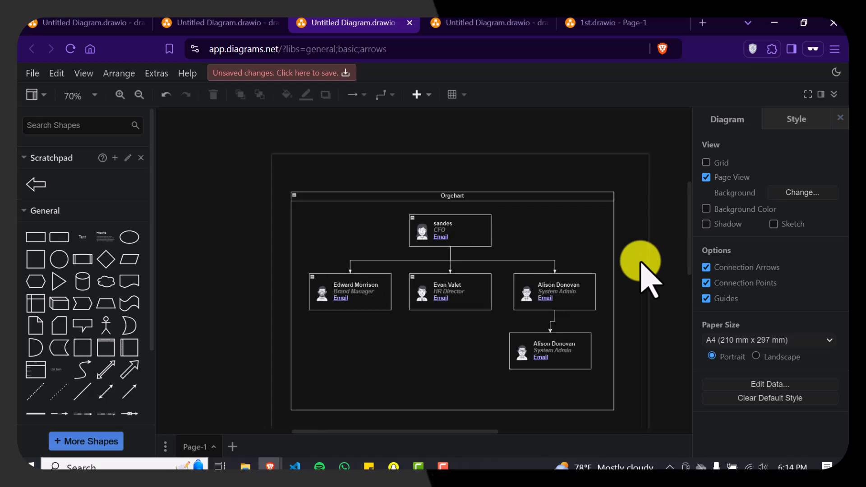
Step: Zoom in to 85% and select the Orgchart container with all employee cards
{"action": "left_click", "coordinate": [119, 94]}
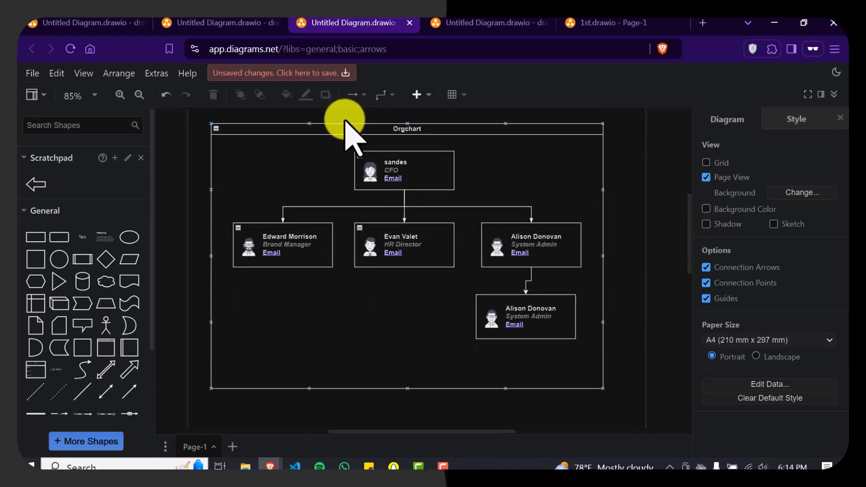
{"action": "left_click", "coordinate": [406, 128]}
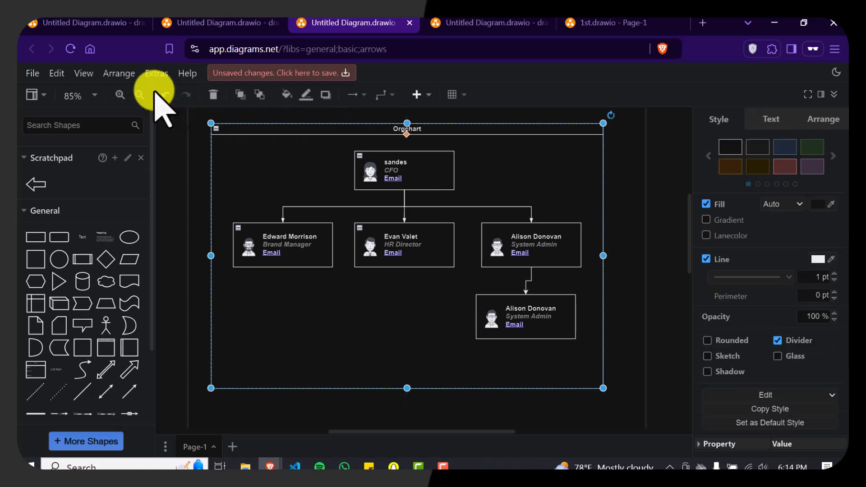
Step: Choose File > Export as > PNG to reach the Image export dialog
{"action": "left_click", "coordinate": [32, 72]}
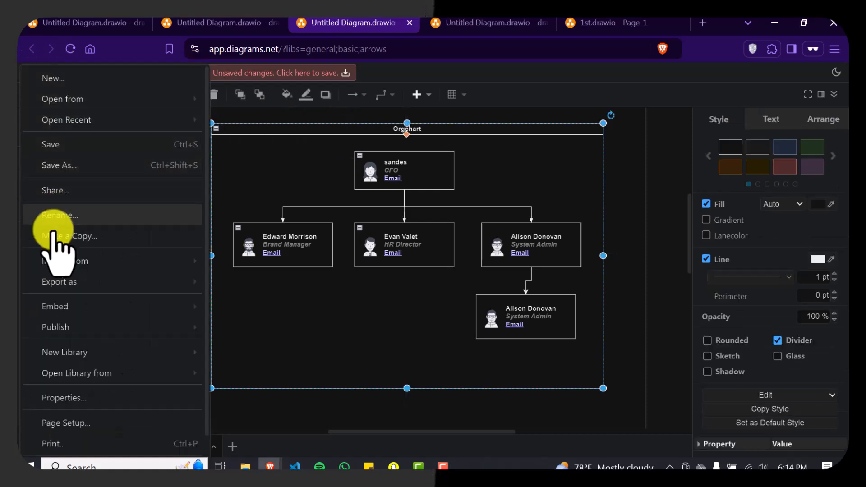
{"action": "left_click", "coordinate": [59, 281]}
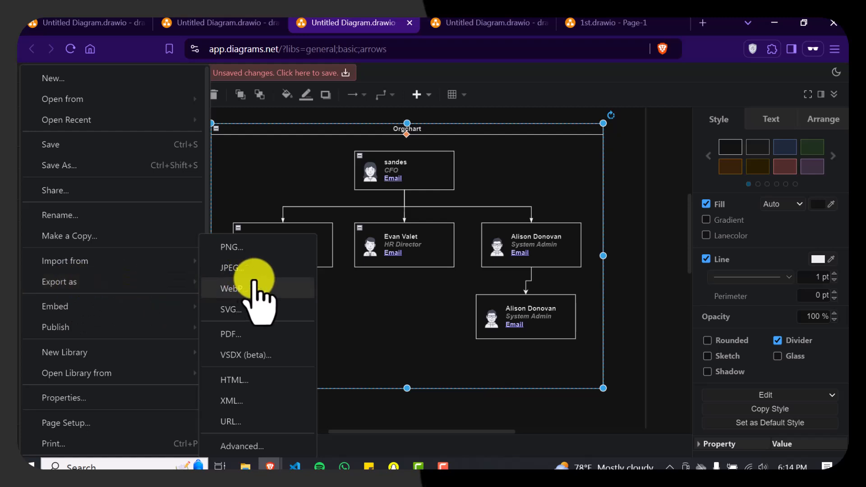
{"action": "mouse_move", "coordinate": [265, 246]}
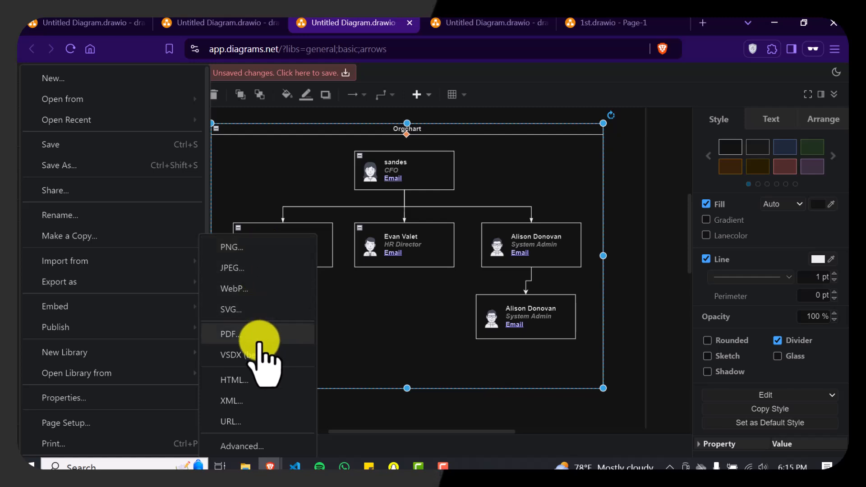
{"action": "mouse_move", "coordinate": [257, 260]}
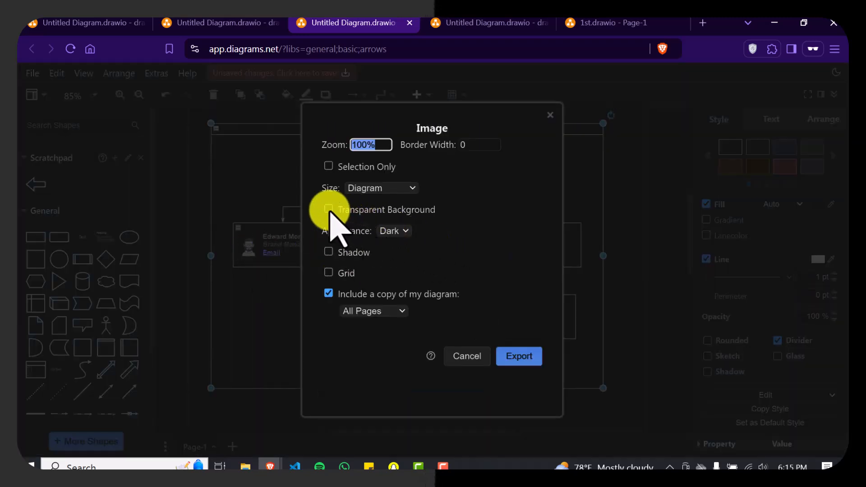
Step: Export the chart as an image with Transparent Background ticked and Appearance set to Light
{"action": "left_click", "coordinate": [328, 209]}
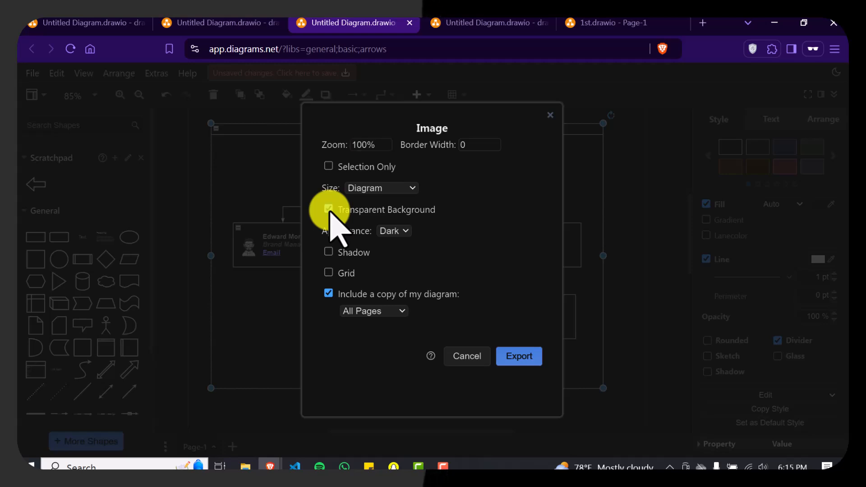
{"action": "left_click", "coordinate": [393, 230]}
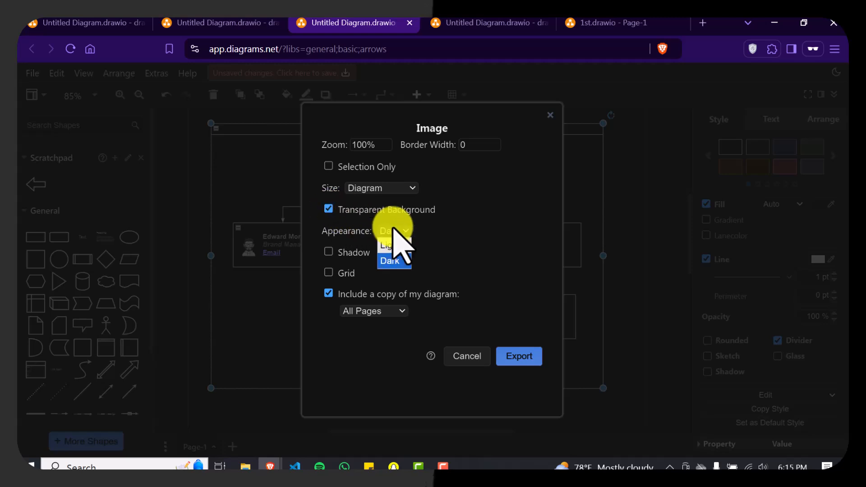
{"action": "left_click", "coordinate": [385, 245]}
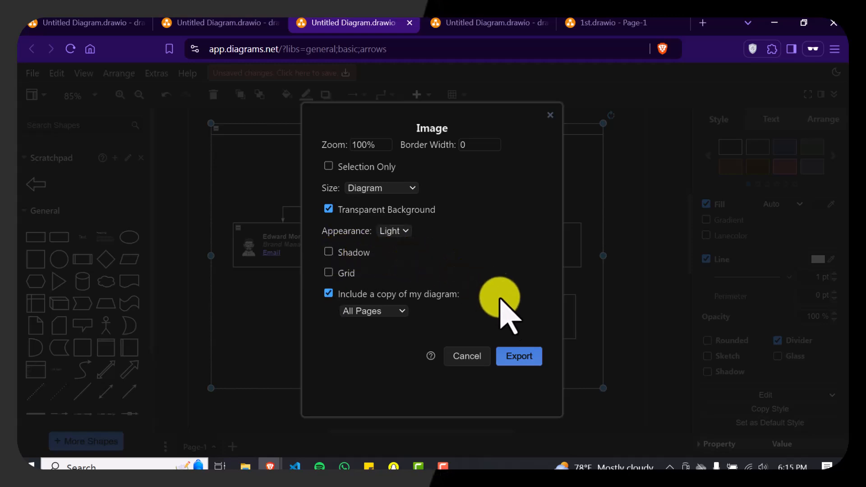
{"action": "left_click", "coordinate": [518, 356]}
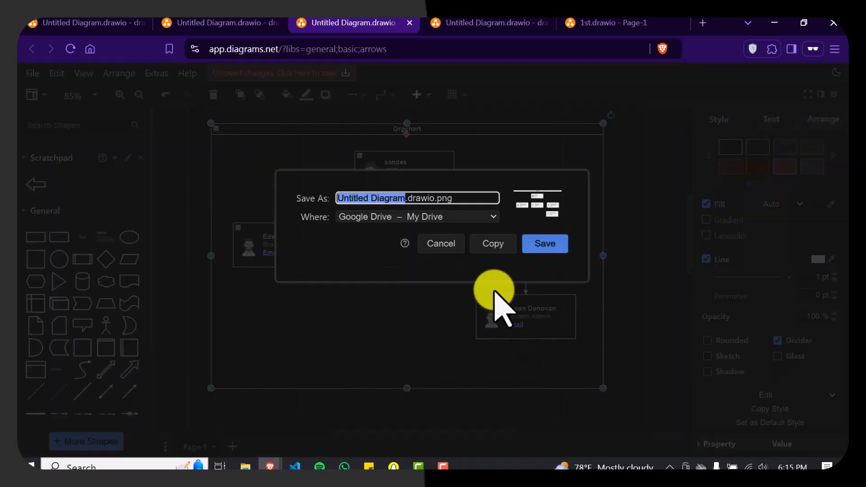
Step: Download the org chart PNG into the Dump folder and open it in the Photos viewer
{"action": "left_click", "coordinate": [416, 216]}
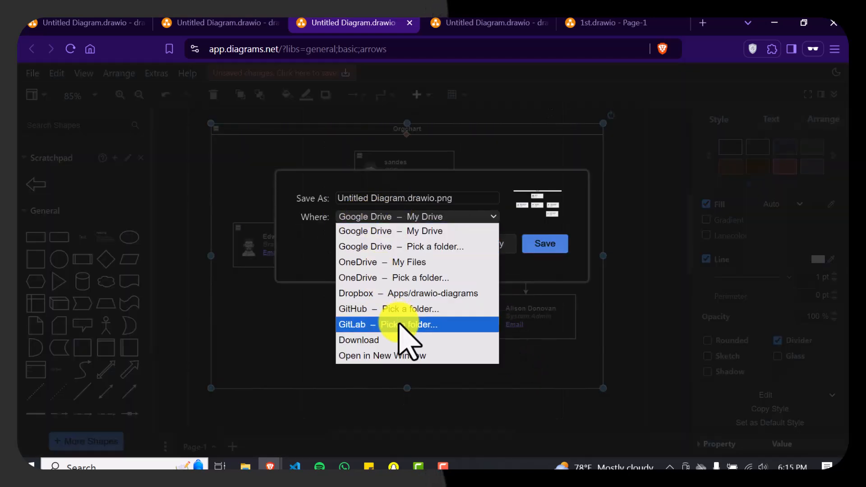
{"action": "mouse_move", "coordinate": [399, 342]}
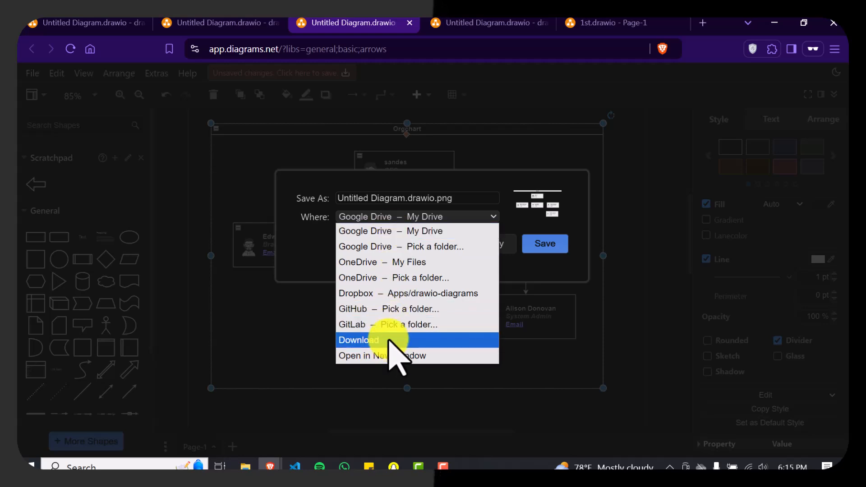
{"action": "left_click", "coordinate": [358, 340]}
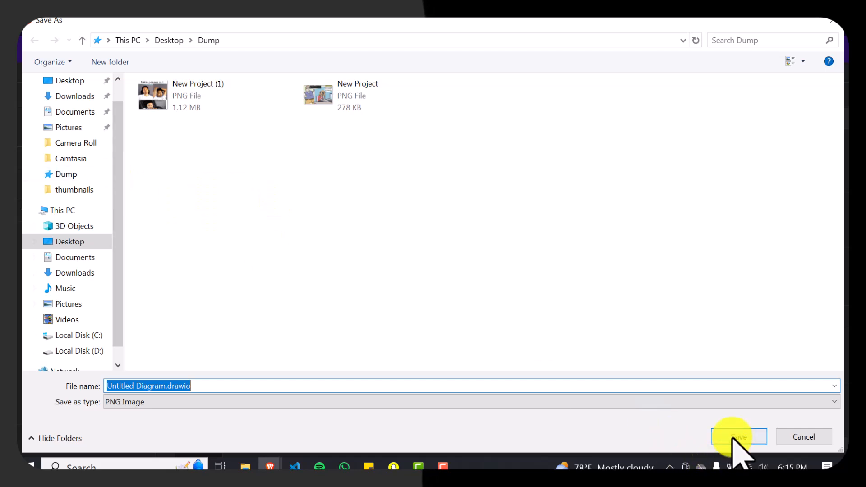
{"action": "left_click", "coordinate": [738, 436]}
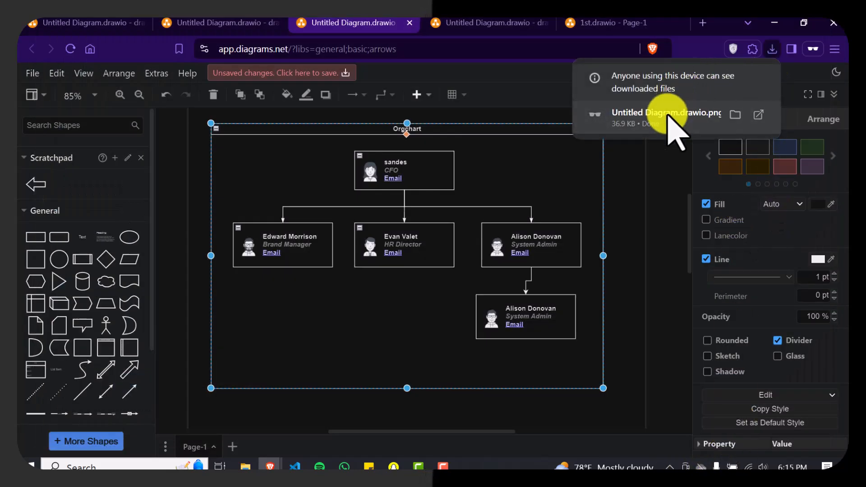
{"action": "left_click", "coordinate": [665, 113]}
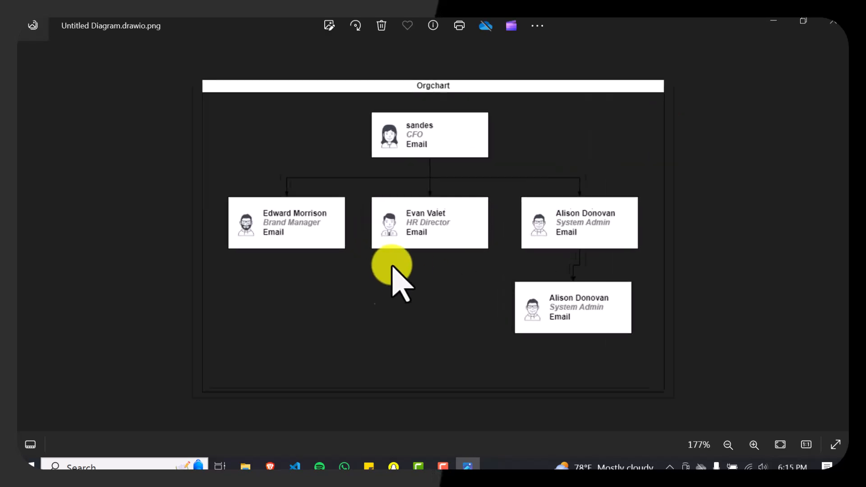
{"action": "left_click", "coordinate": [727, 444]}
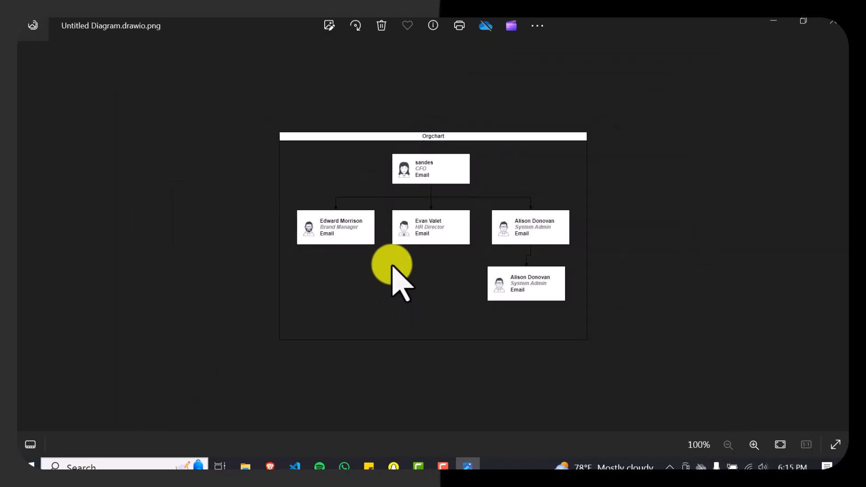